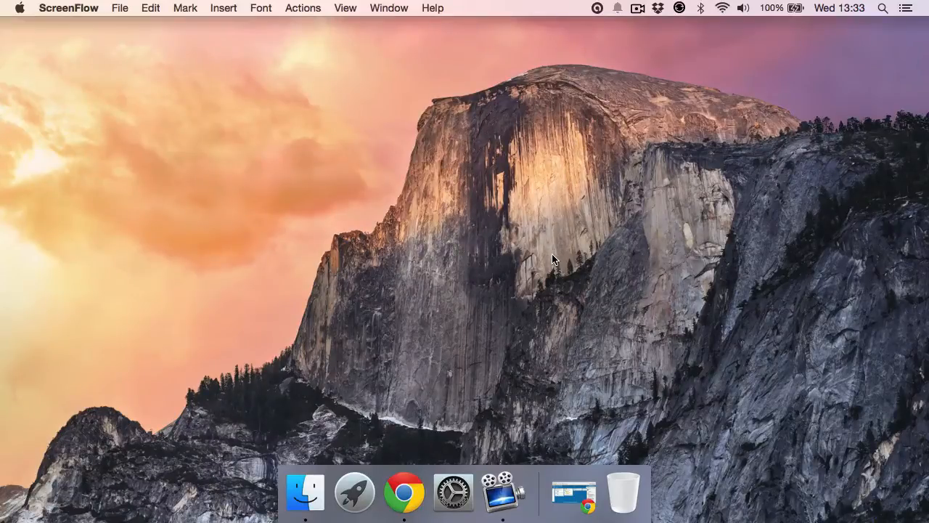
Start Disk Utility and select the inserted HRM_CCSA_X64FRE_EN-GB_DV5 DVD volume under SuperDrive.
left_click(354, 491)
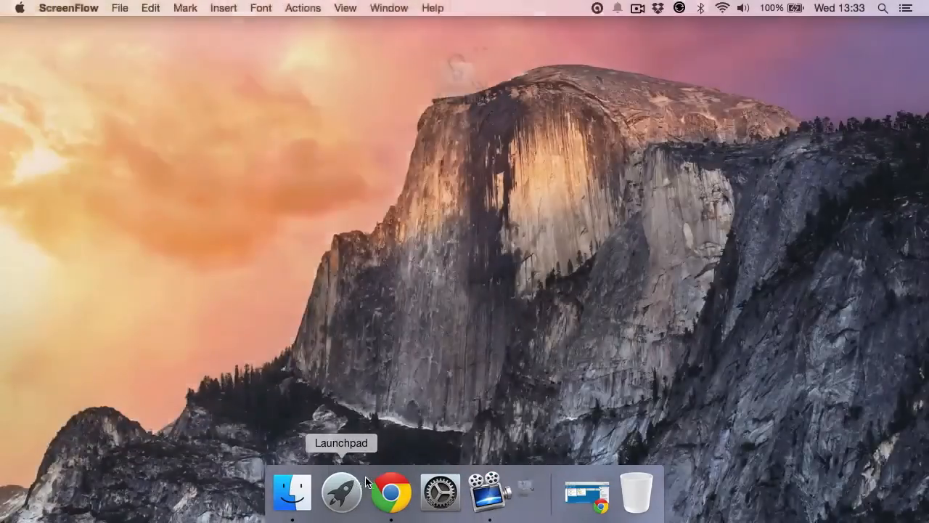
left_click(524, 492)
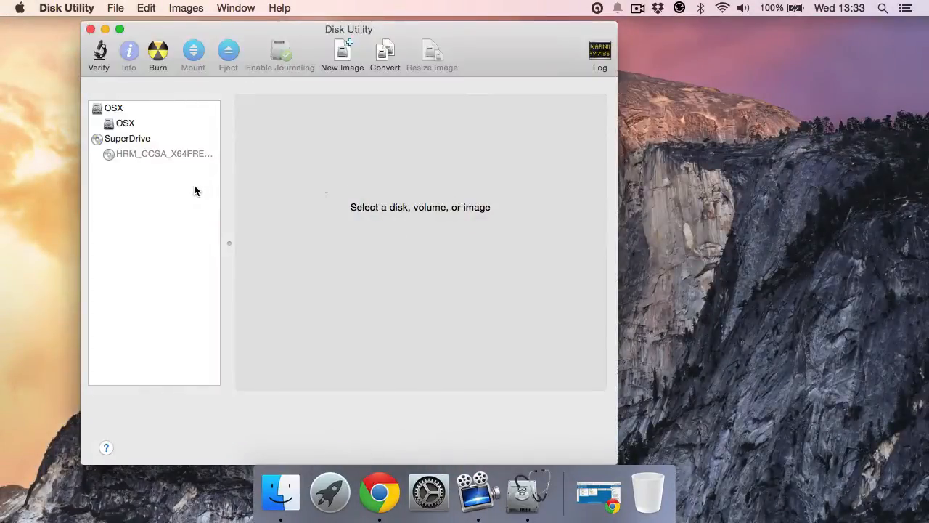
left_click(163, 153)
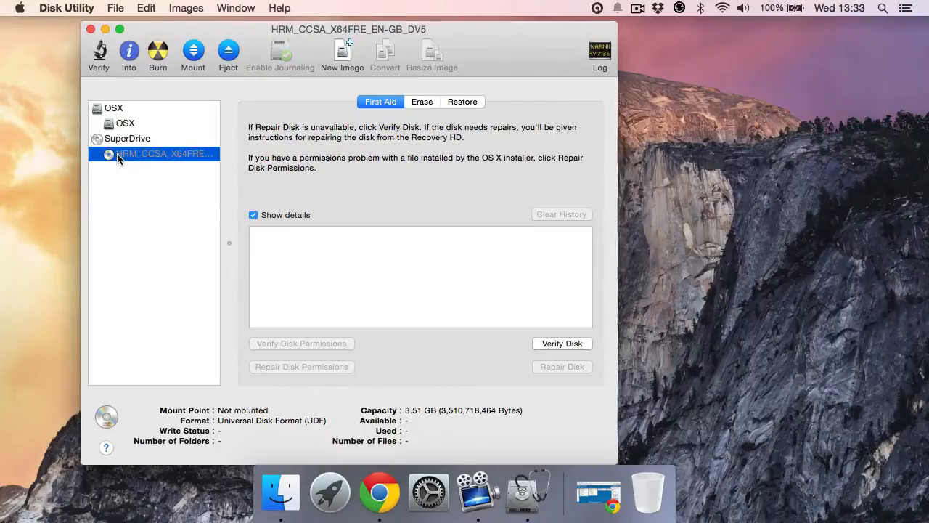
mouse_move(331, 72)
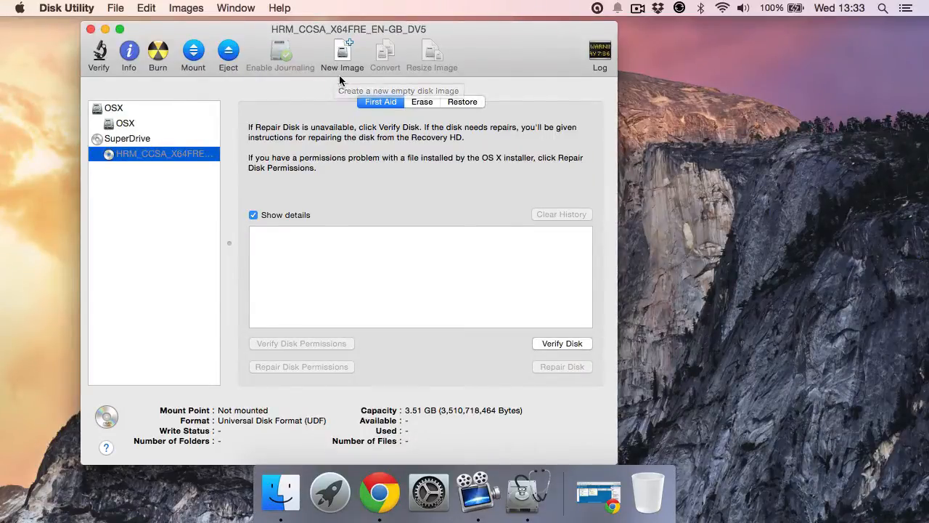
Create a new image of the DVD as a DVD/CD master and save it to the Desktop.
left_click(343, 51)
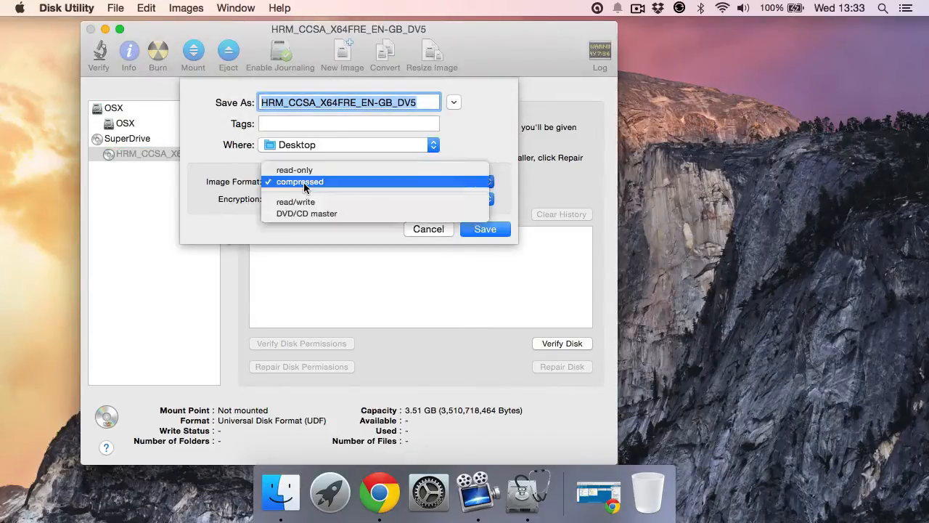
mouse_move(297, 214)
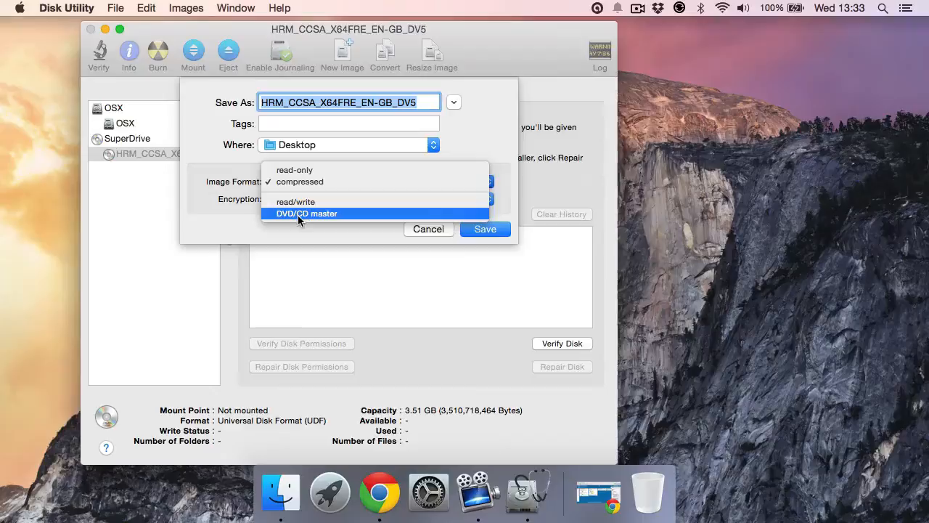
left_click(307, 212)
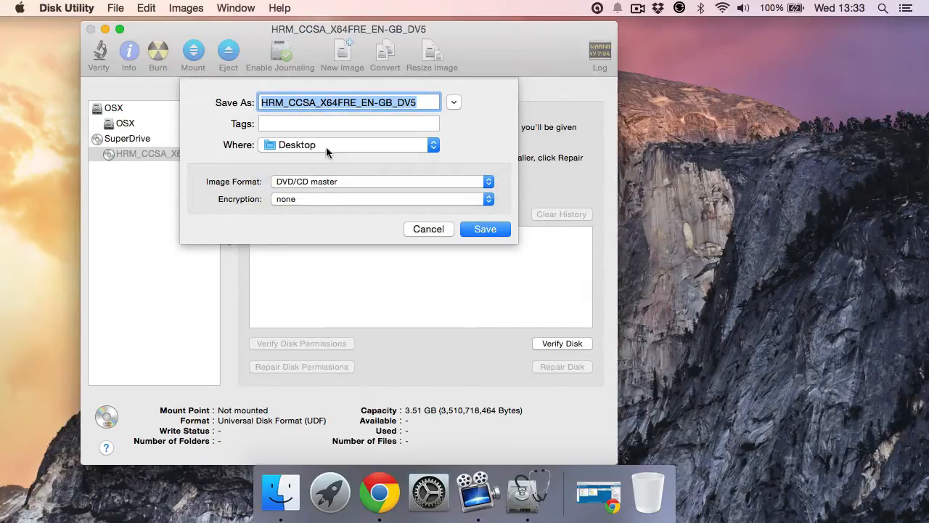
mouse_move(400, 176)
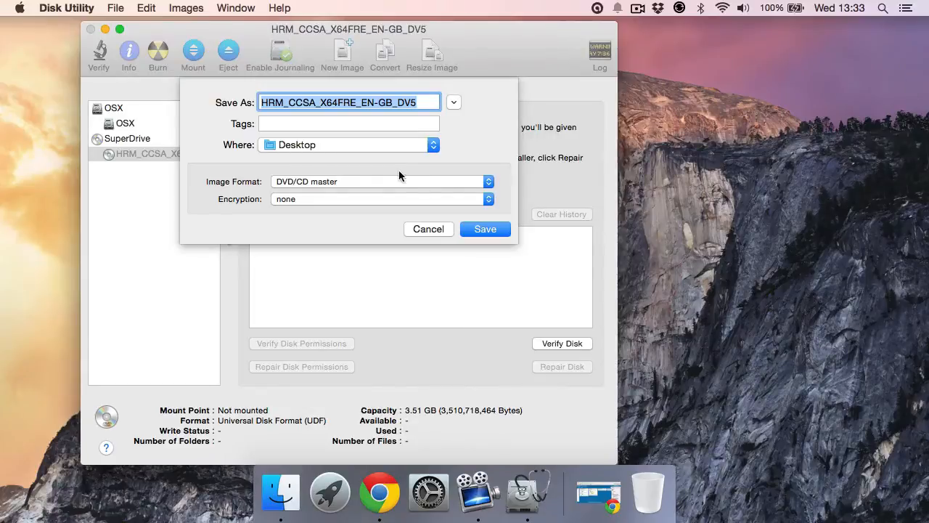
left_click(485, 230)
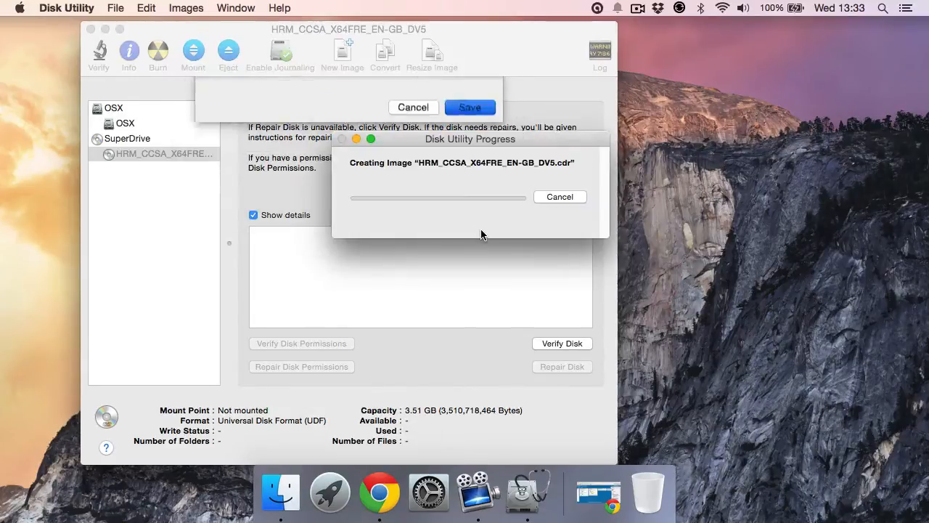
left_click(128, 138)
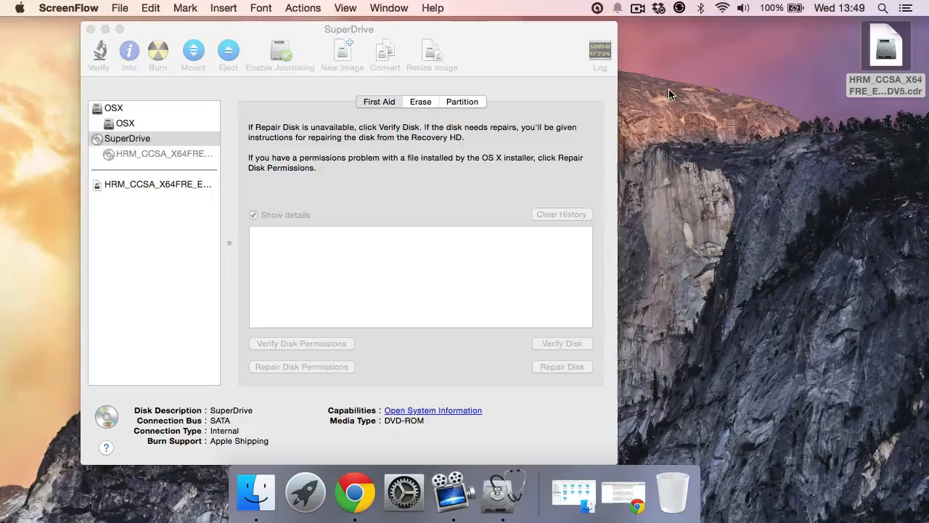
mouse_move(907, 113)
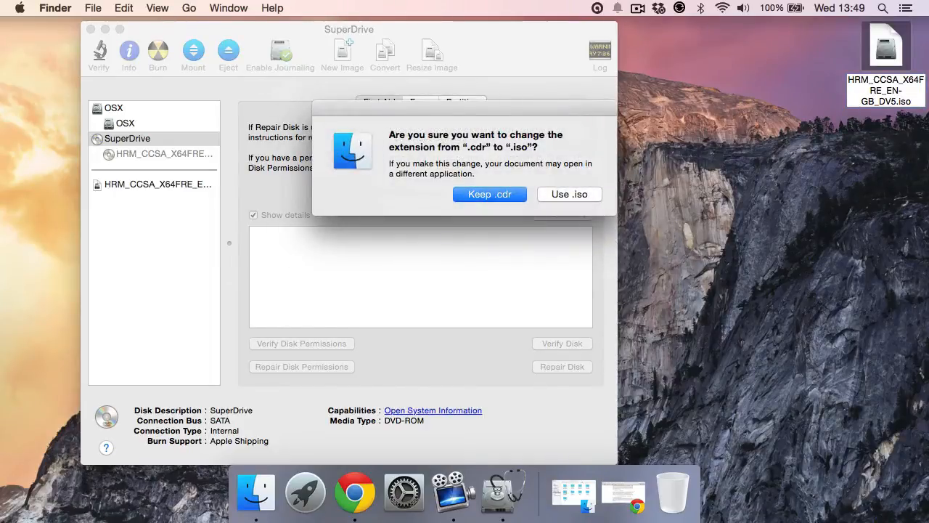
Confirm renaming the desktop image file's extension from .cdr to .iso.
left_click(569, 195)
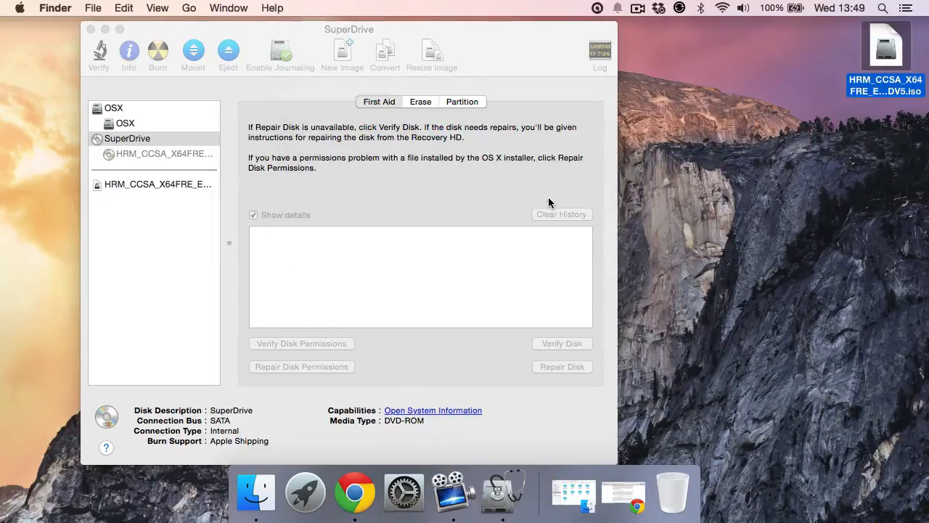
mouse_move(761, 212)
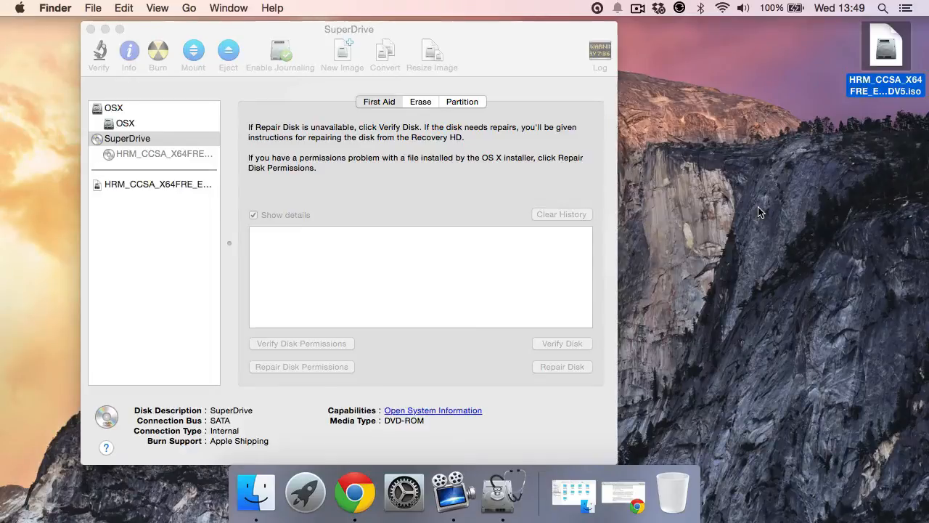